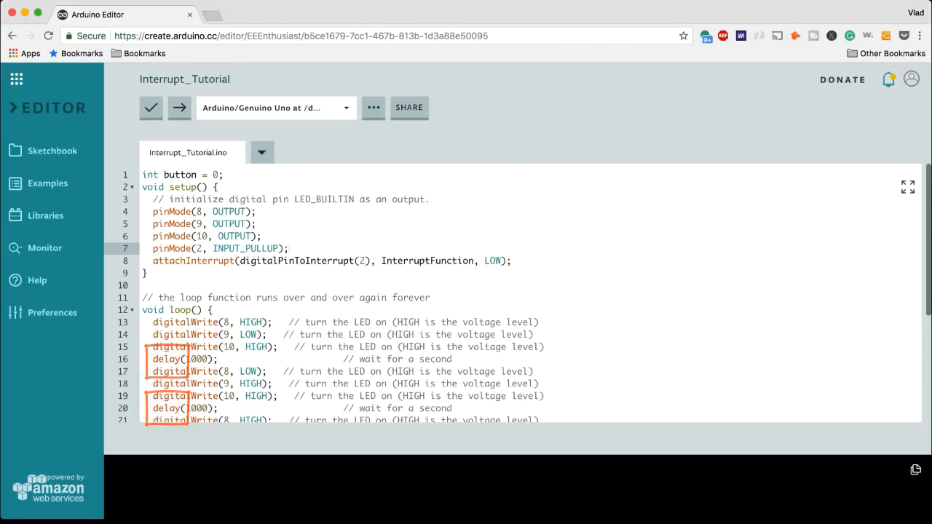
Review the LCD sketch code, then verify and upload it to the board.
{"action": "scroll", "scroll_direction": "down", "scroll_amount": 3}
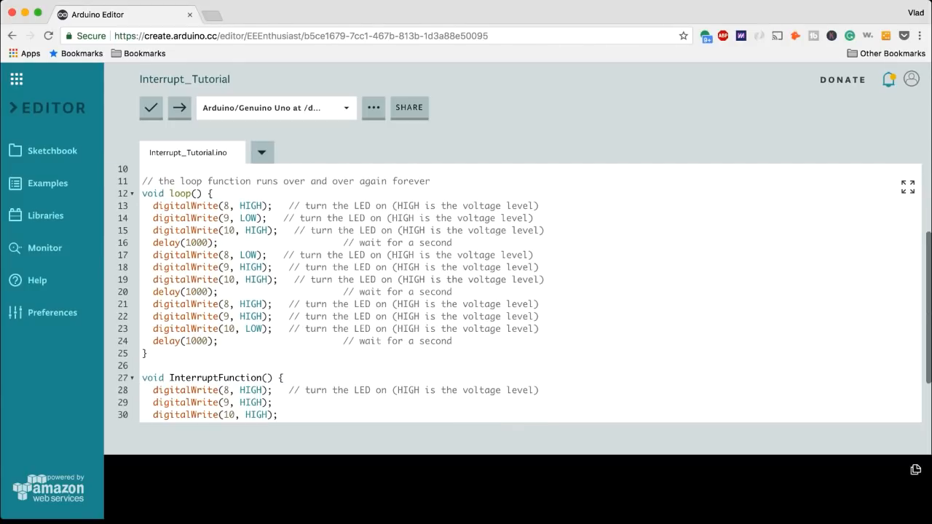
{"action": "triple_click", "coordinate": [185, 291]}
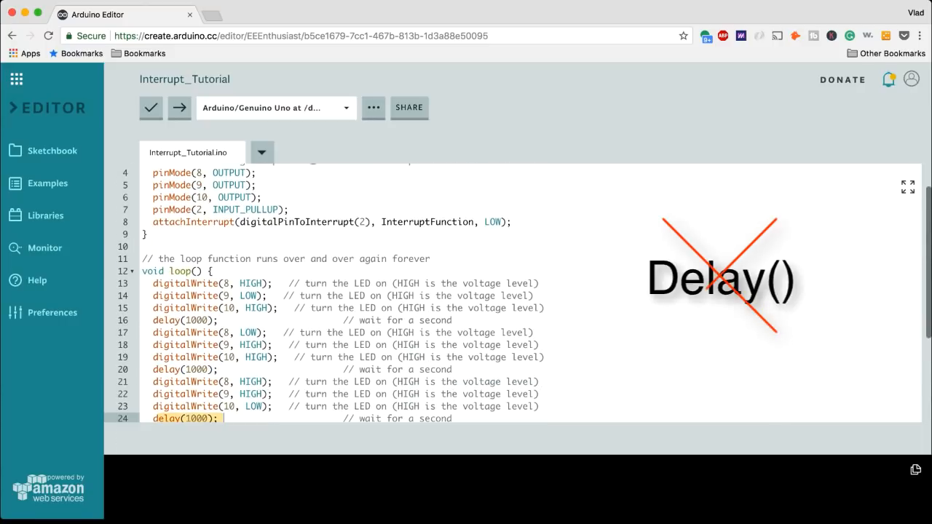
{"action": "scroll", "scroll_direction": "down", "scroll_amount": 3}
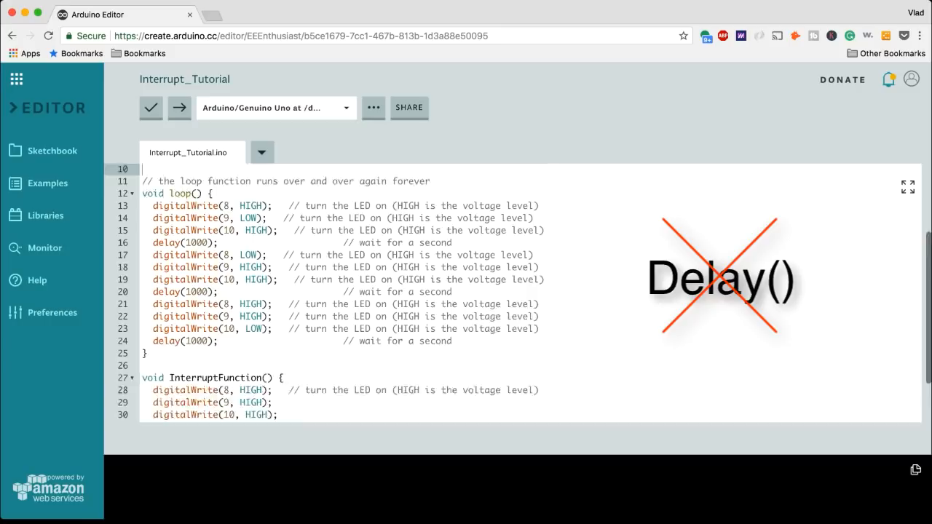
{"action": "scroll", "scroll_direction": "down", "scroll_amount": 3}
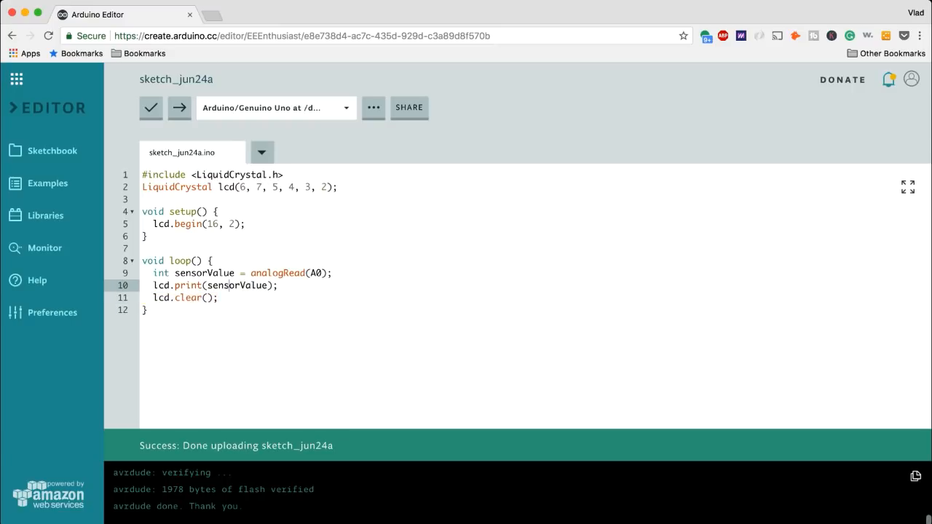
{"action": "left_click", "coordinate": [152, 108]}
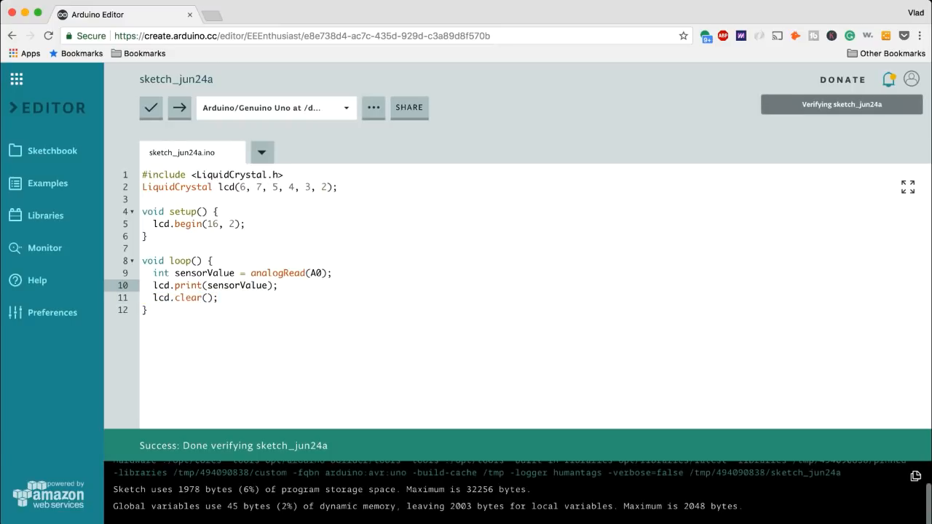
{"action": "left_click", "coordinate": [179, 107]}
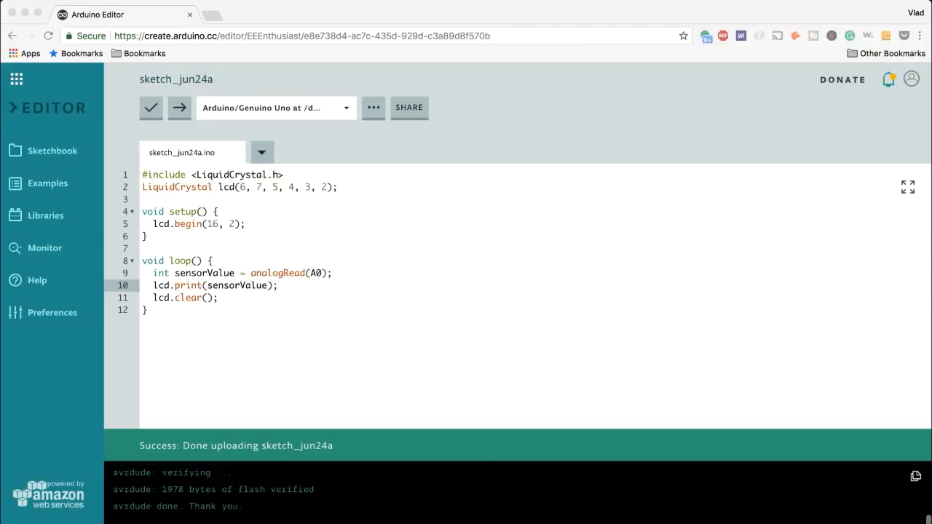
Add delay(100); after lcd.print(sensorValue); and upload the updated sketch.
{"action": "left_click", "coordinate": [278, 284]}
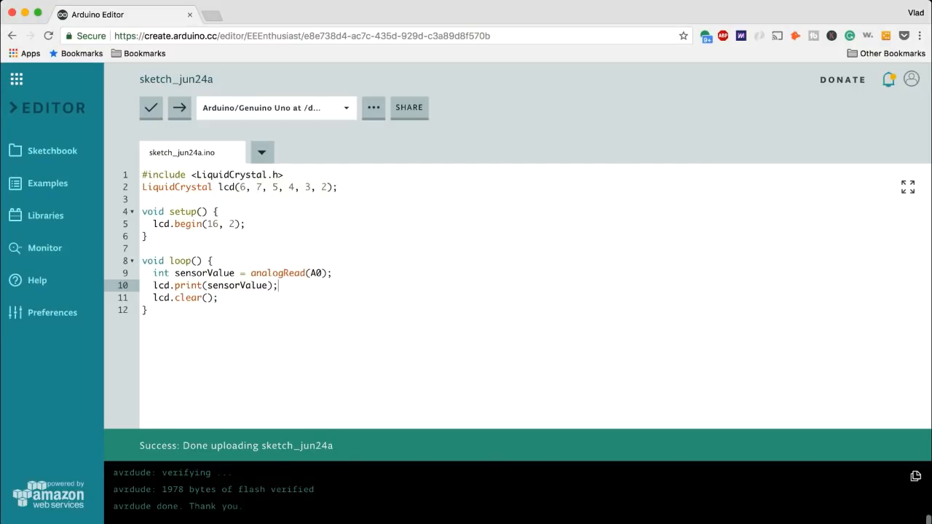
{"action": "type", "text": "d"}
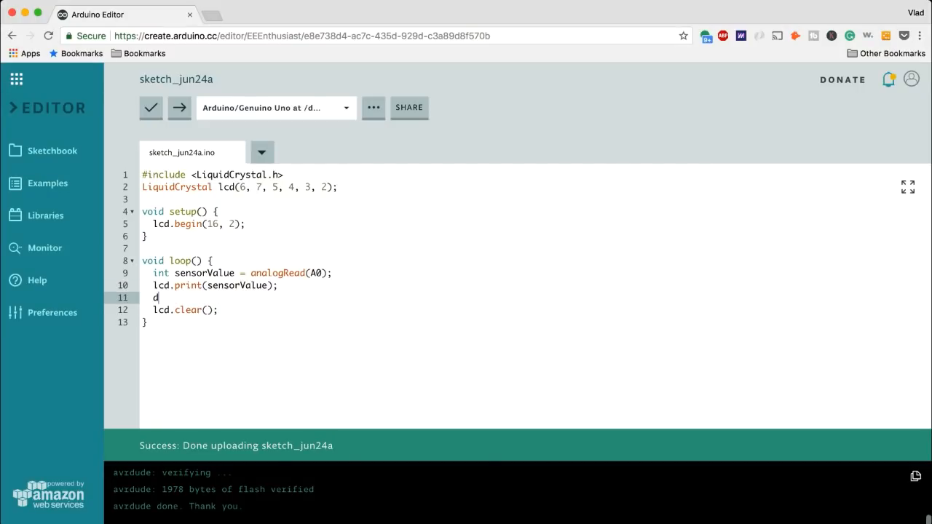
{"action": "type", "text": "elay()"}
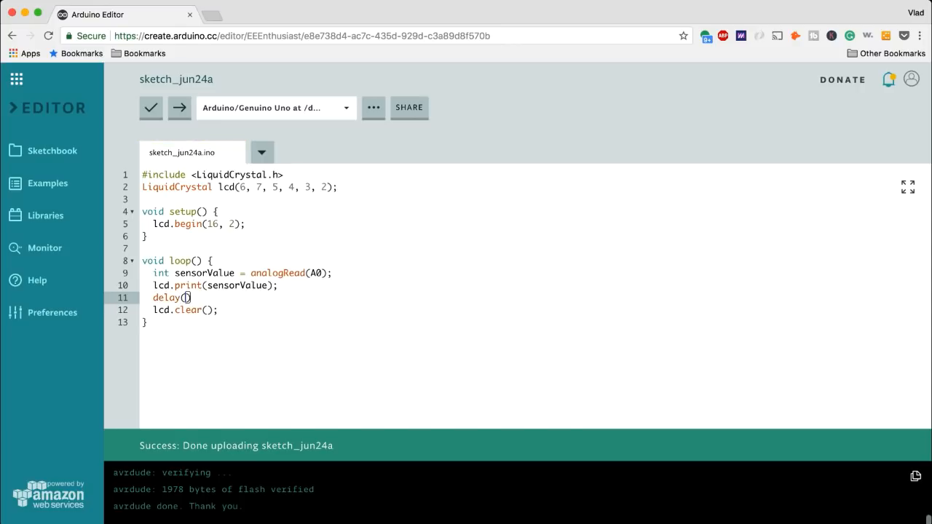
{"action": "type", "text": "100"}
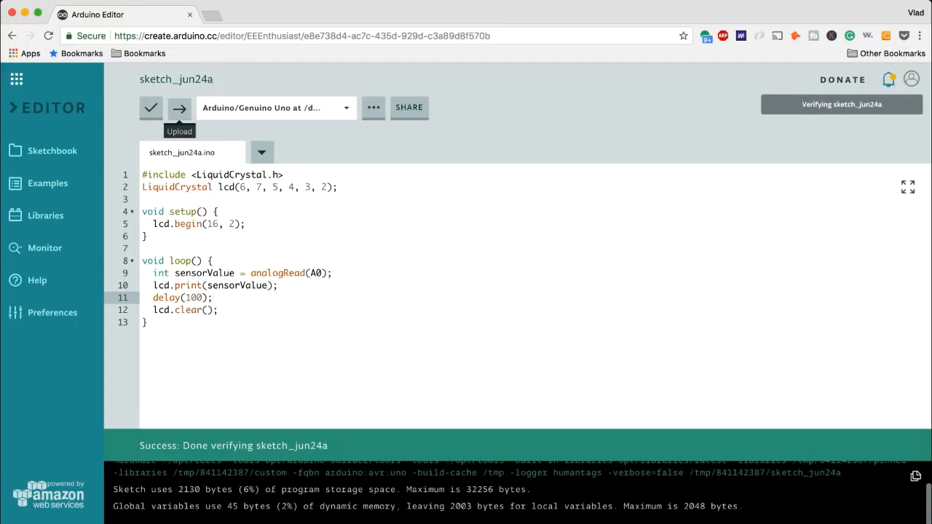
{"action": "left_click", "coordinate": [179, 108]}
{"action": "type", "text": "unsigne"}
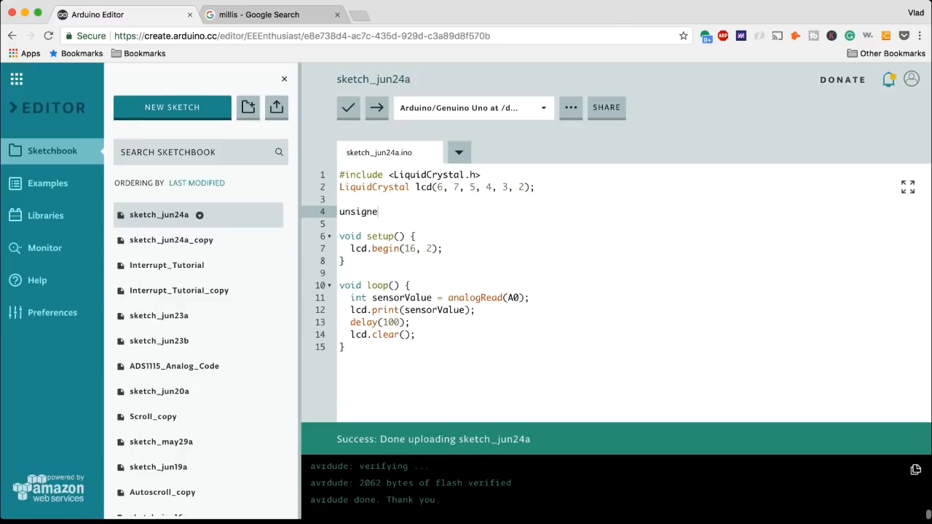
Declare global unsigned long prevTime = 0 and loop-local currTime = millis();.
{"action": "type", "text": "long prev"}
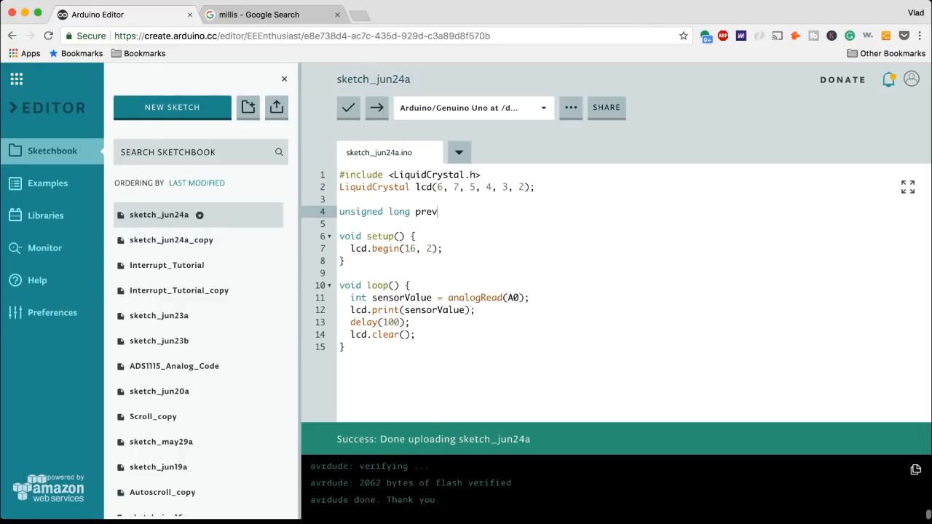
{"action": "type", "text": "Time = 0;"}
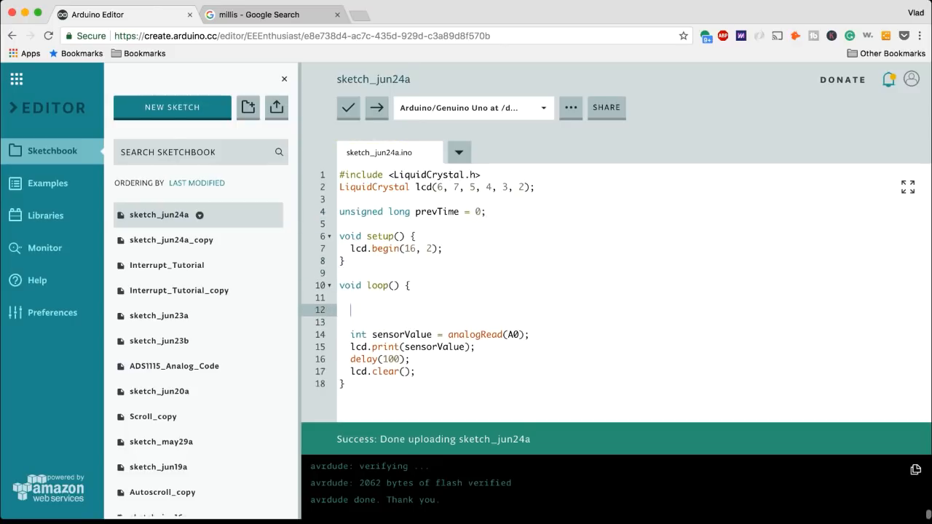
{"action": "type", "text": "unsigned long curr"}
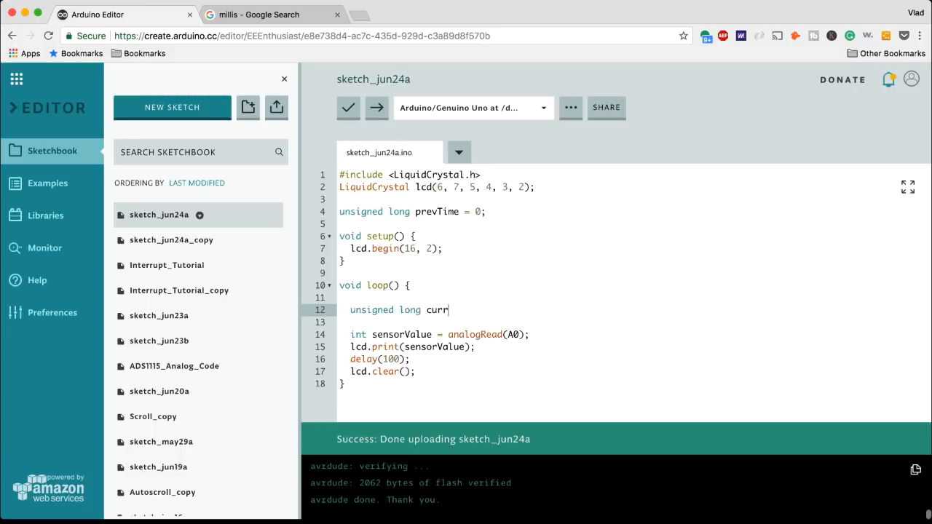
{"action": "type", "text": "Time = mil"}
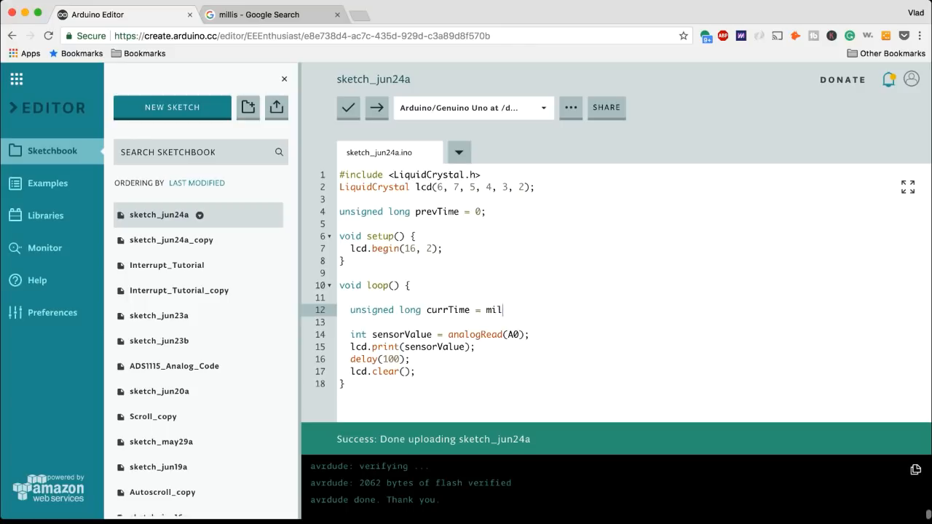
{"action": "type", "text": "lis();"}
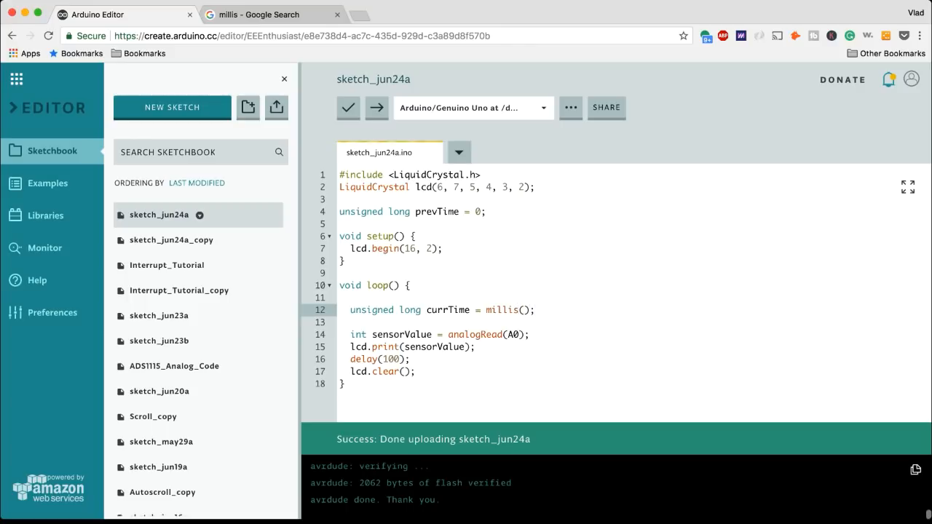
Write if(currTime - prevTime >= 100) { prevTime = currTime; } in loop.
{"action": "type", "text": "if()"}
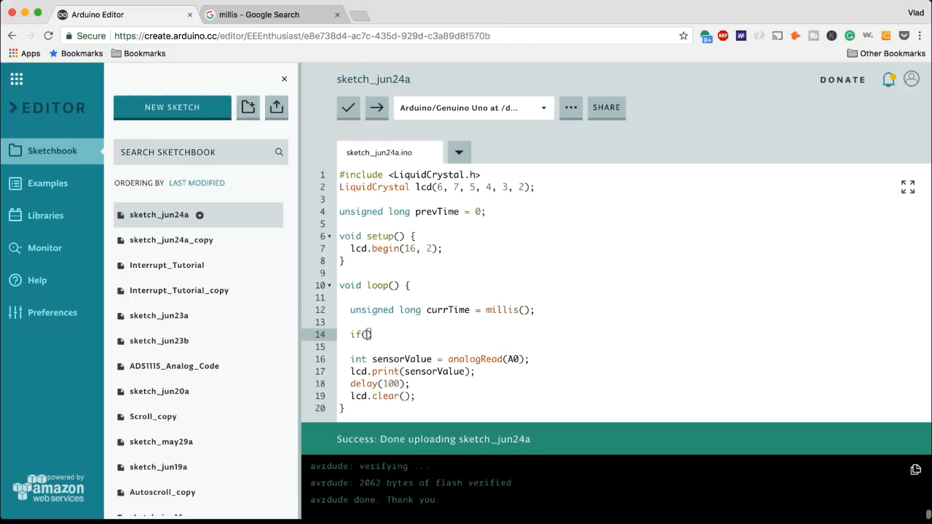
{"action": "type", "text": "currTime -"}
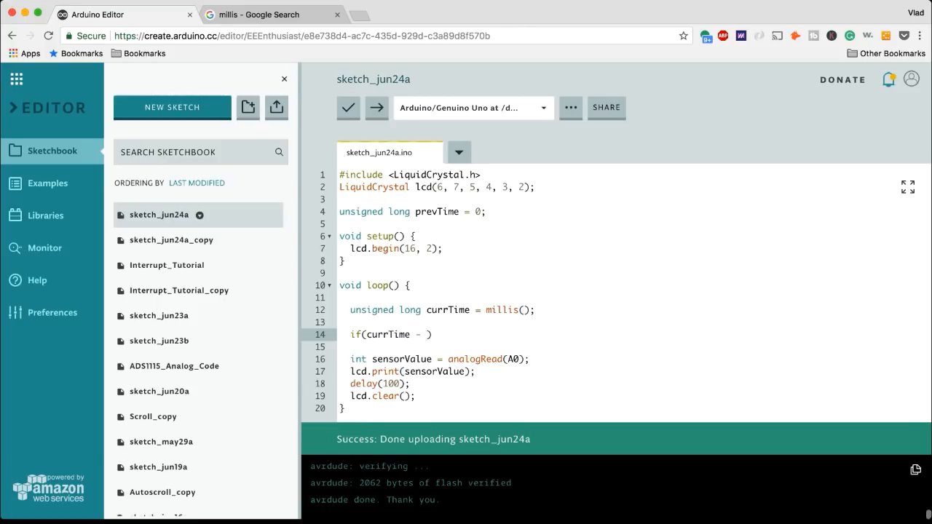
{"action": "type", "text": "prevTime >="}
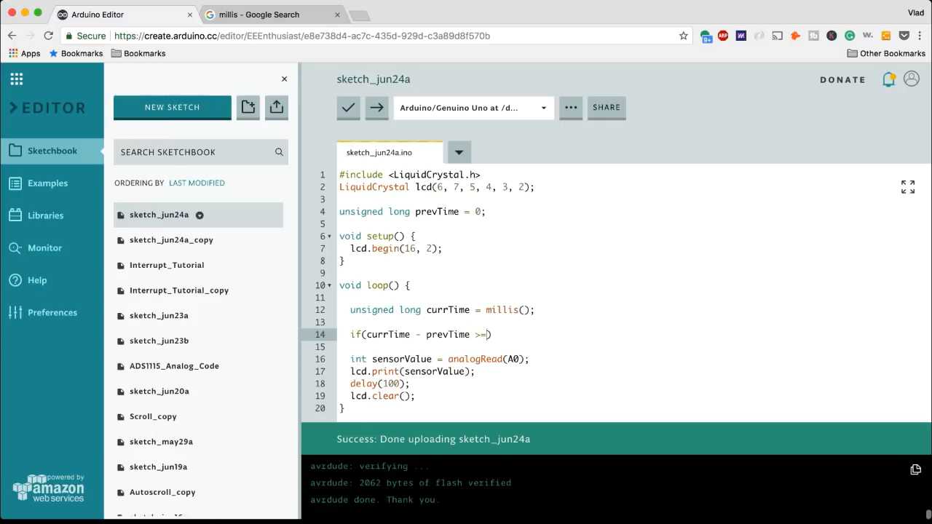
{"action": "type", "text": "millis)"}
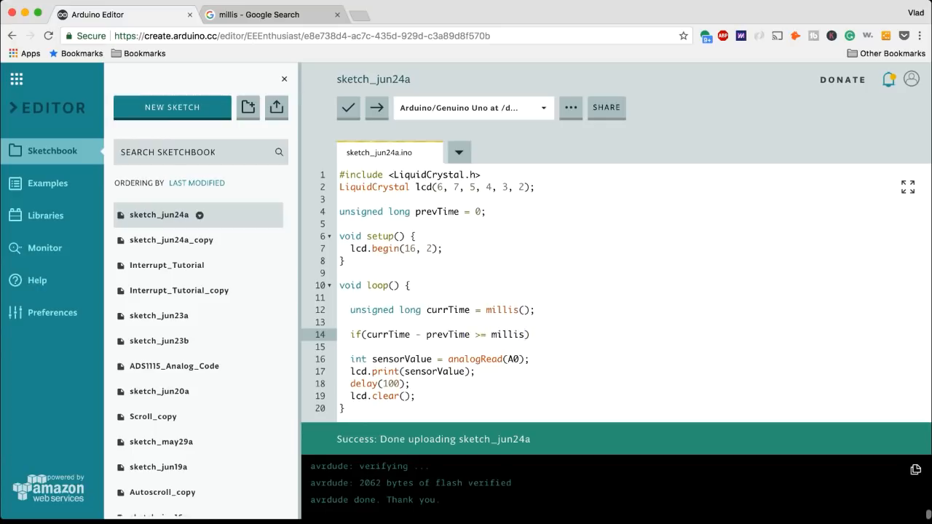
{"action": "type", "text": "100"}
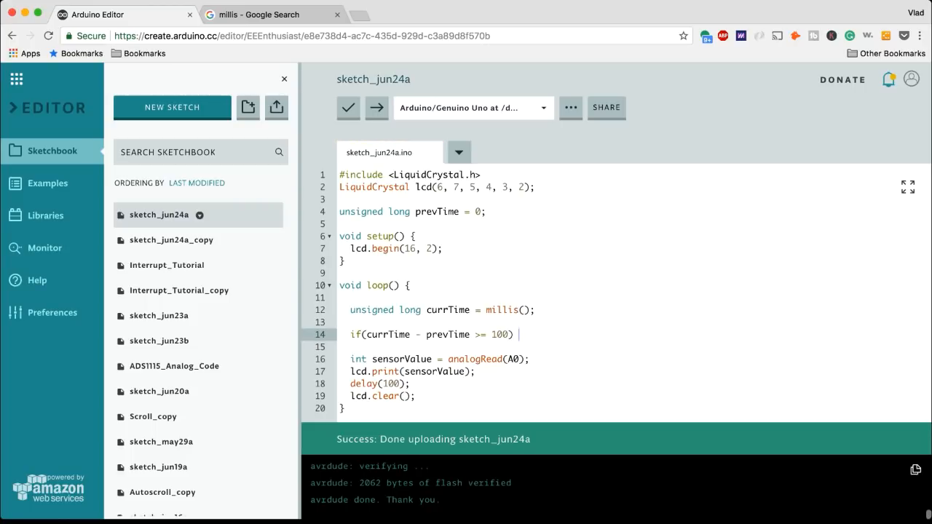
{"action": "type", "text": "{"}
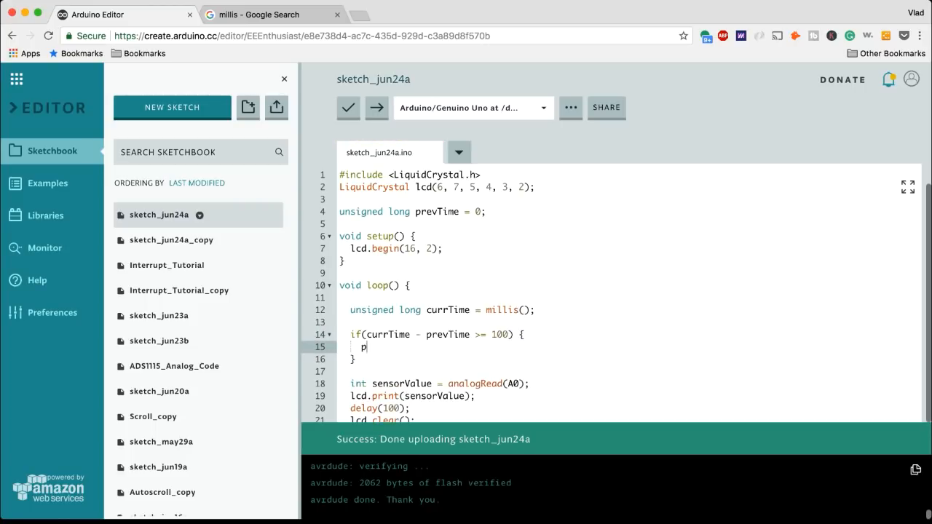
{"action": "type", "text": "revTime = currTim"}
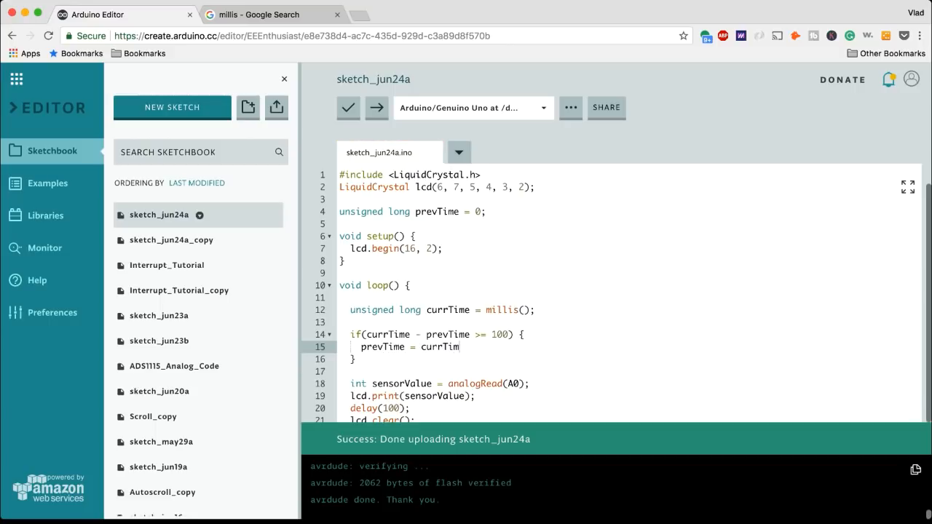
{"action": "type", "text": "e;"}
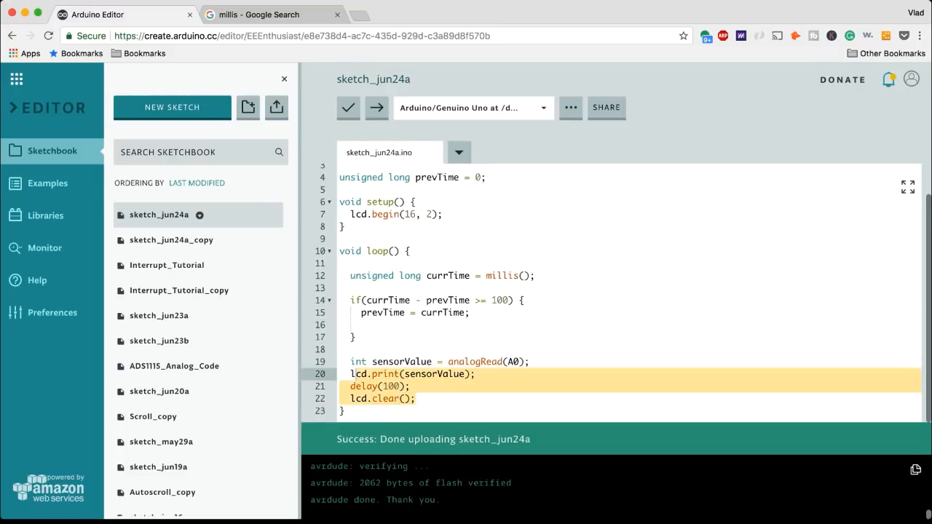
Move lcd.clear, A0 read and print inside the if block without the delay, then verify and upload.
{"action": "key", "text": "Delete"}
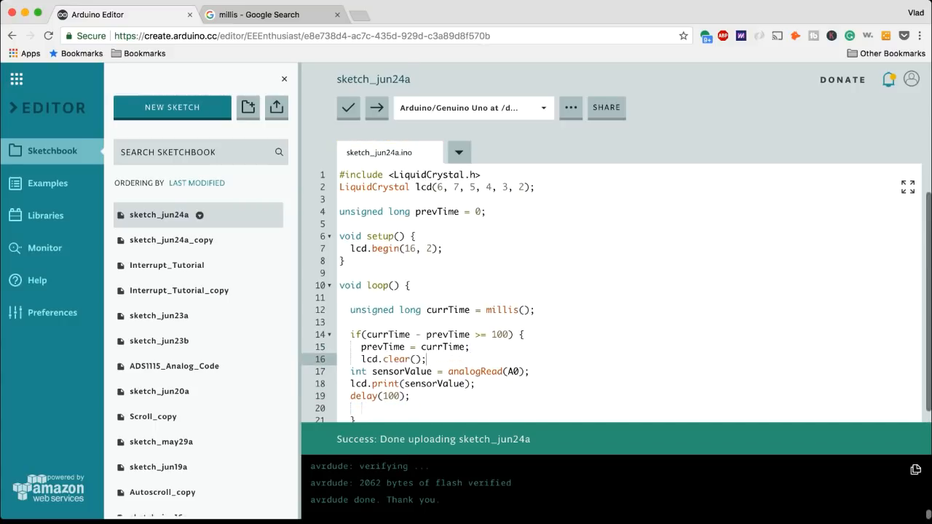
{"action": "scroll", "scroll_direction": "down", "scroll_amount": 3}
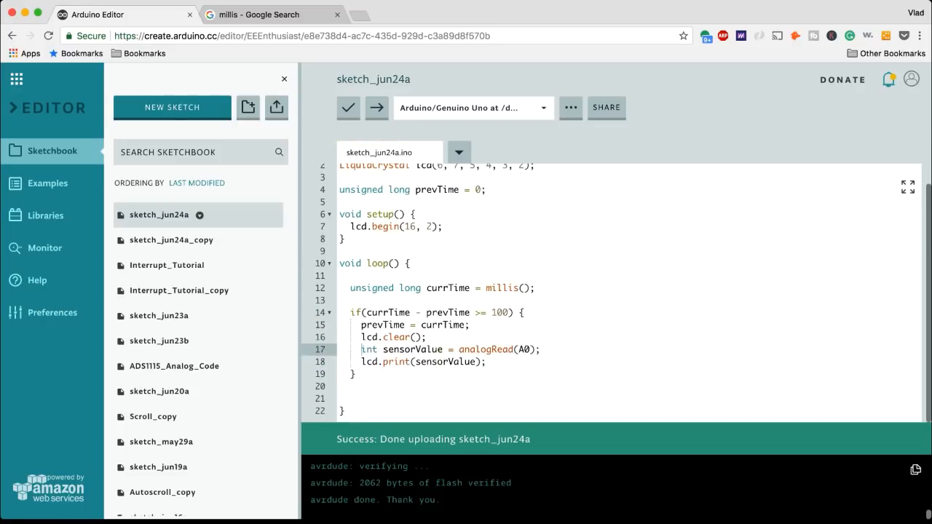
{"action": "left_click", "coordinate": [348, 108]}
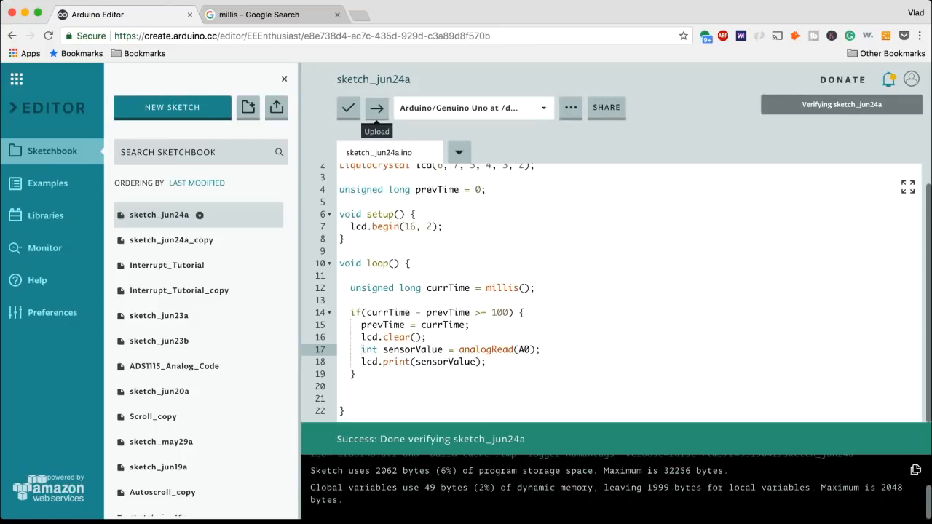
{"action": "left_click", "coordinate": [376, 108]}
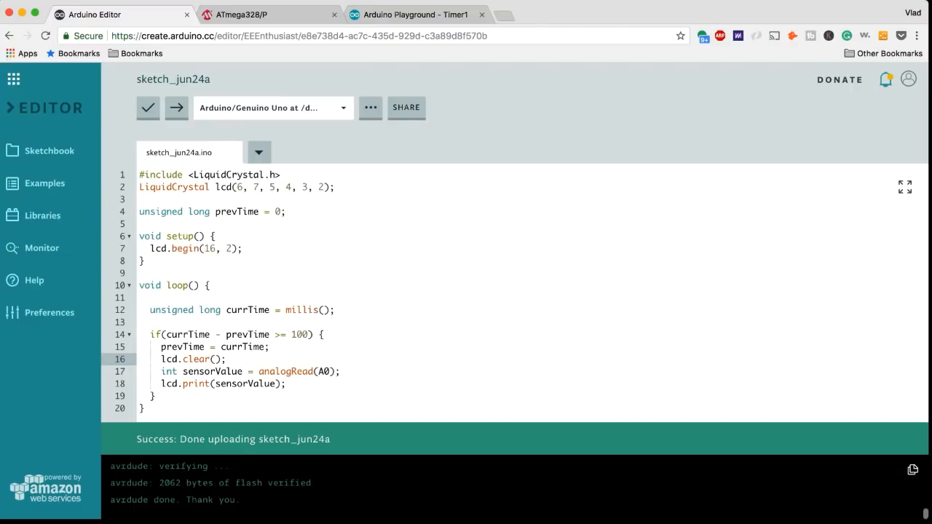
Change the if threshold from 100 to 1000 ms and select the analogRead line for removal.
{"action": "left_click", "coordinate": [227, 358]}
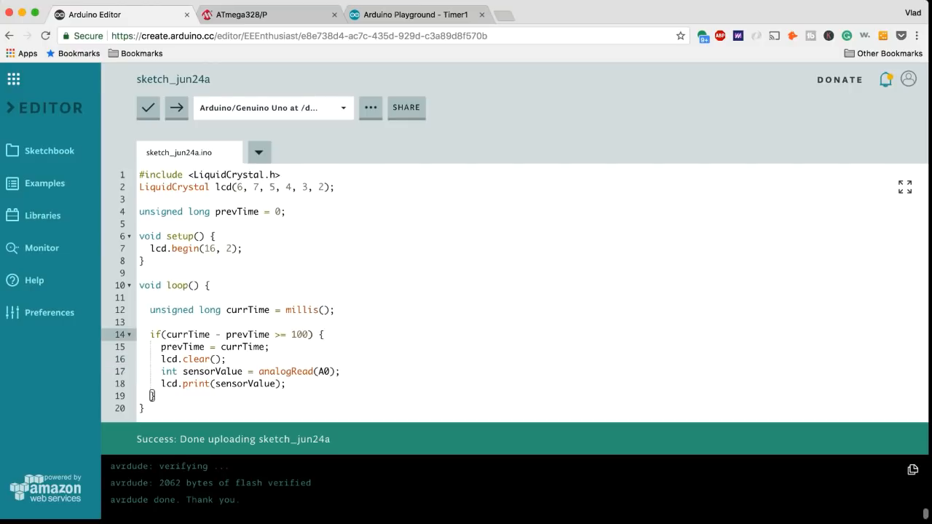
{"action": "double_click", "coordinate": [297, 333]}
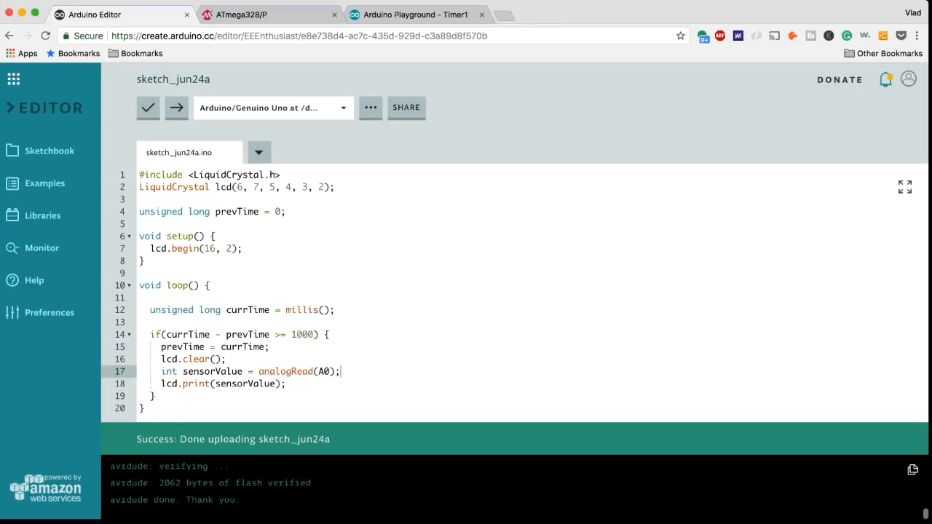
{"action": "triple_click", "coordinate": [241, 372]}
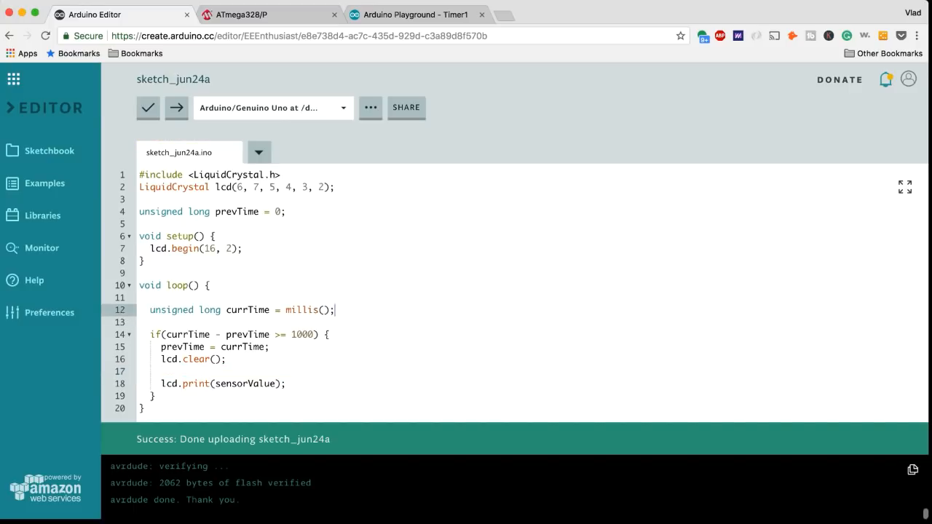
Write int sensorValue = analogRead(A0); after the millis() line, then switch to the datasheet tab.
{"action": "type", "text": "int sensorValue = analogRead(A0);"}
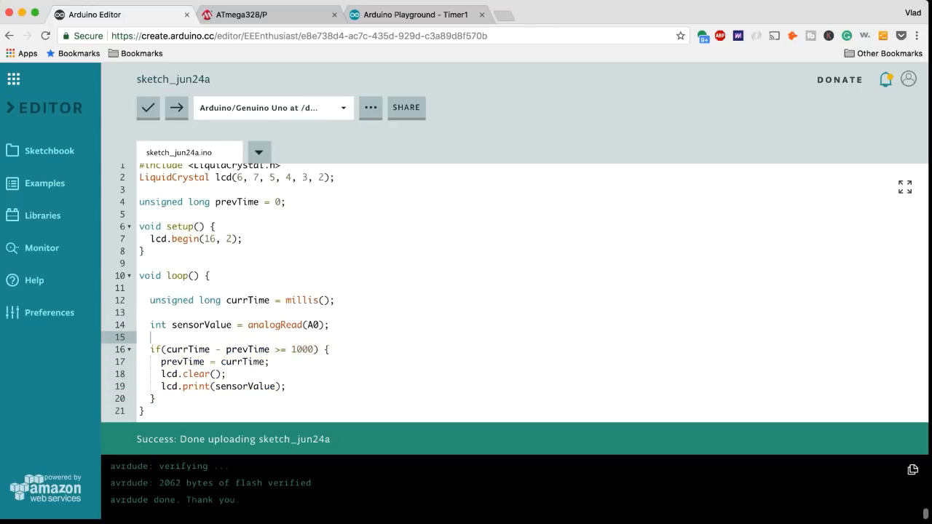
{"action": "left_click", "coordinate": [269, 14]}
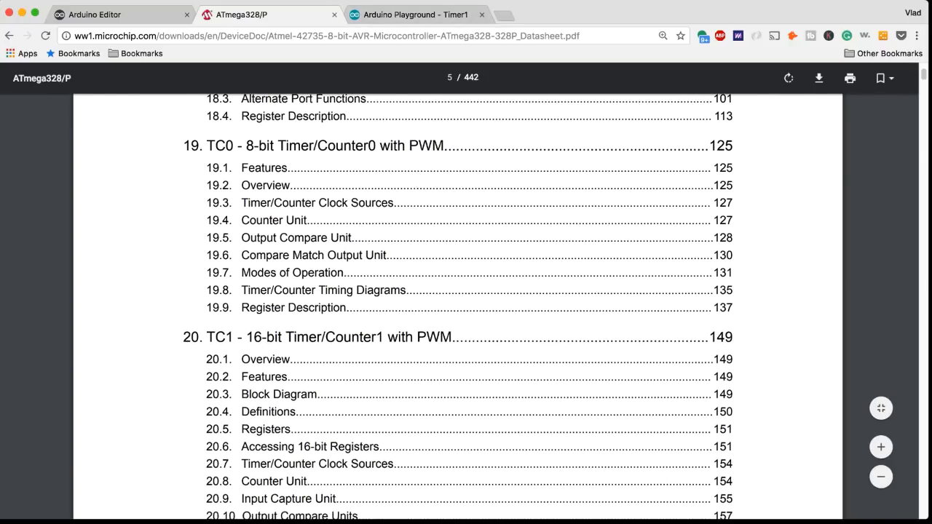
Scroll the ATmega328P contents to section 20 TC1, then switch to the Arduino Playground Timer1 tab.
{"action": "scroll", "scroll_direction": "down", "scroll_amount": 3}
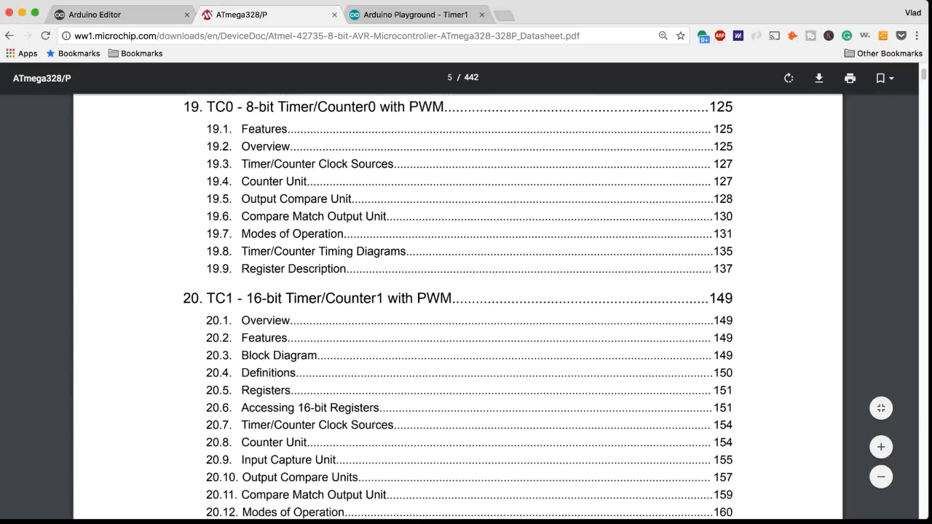
{"action": "scroll", "scroll_direction": "down", "scroll_amount": 3}
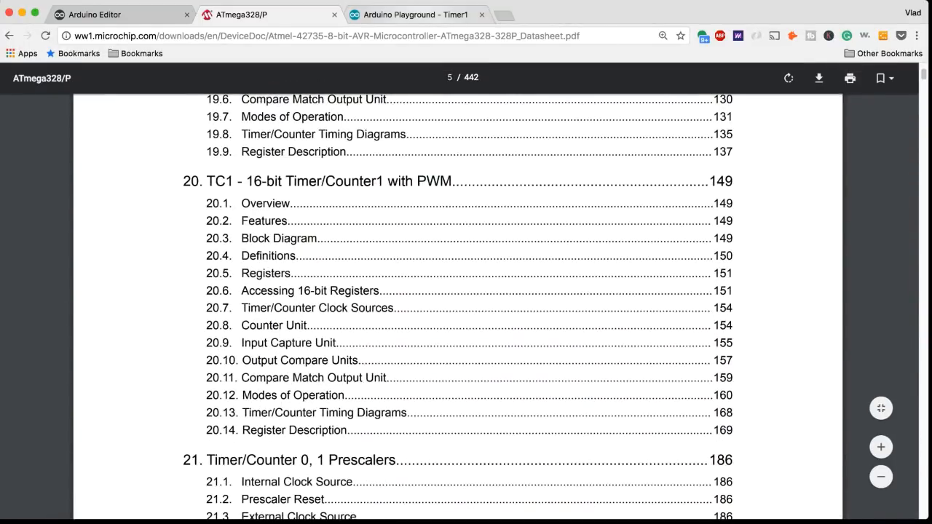
{"action": "left_click", "coordinate": [415, 14]}
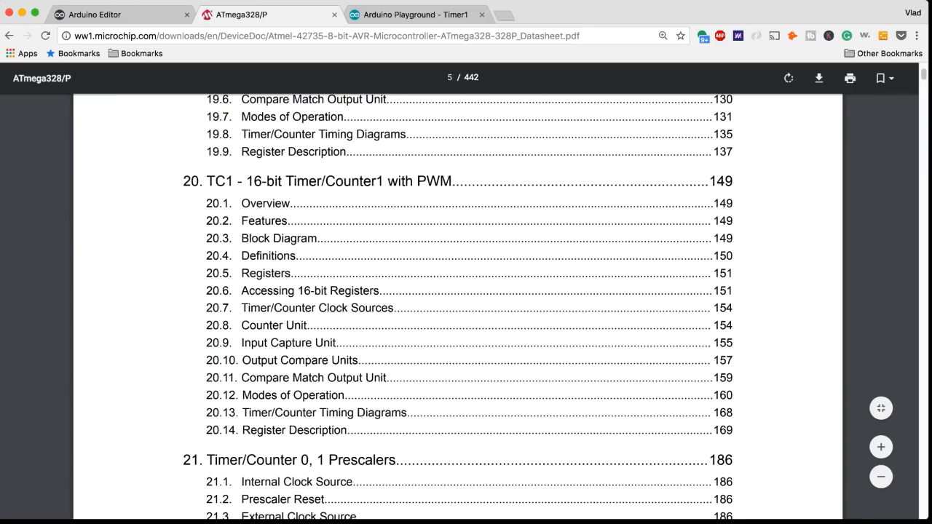
{"action": "left_click", "coordinate": [415, 15]}
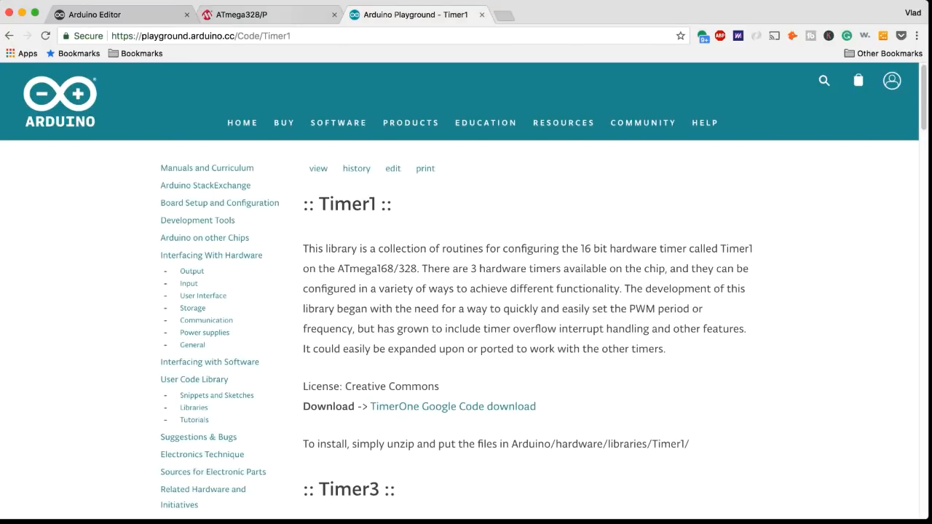
Scroll the Timer1 page to Documentation and highlight the attachInterrupt(function, period) paragraph.
{"action": "left_click", "coordinate": [269, 15]}
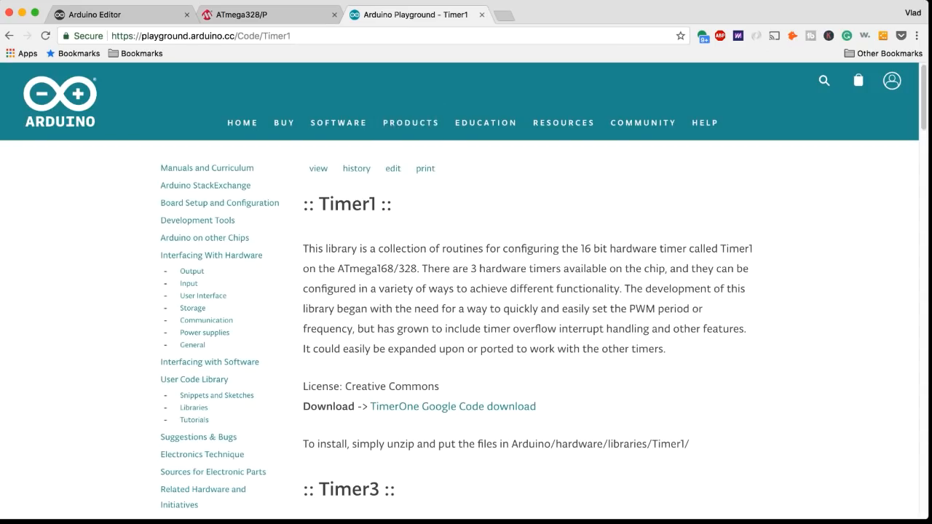
{"action": "scroll", "scroll_direction": "down", "scroll_amount": 3}
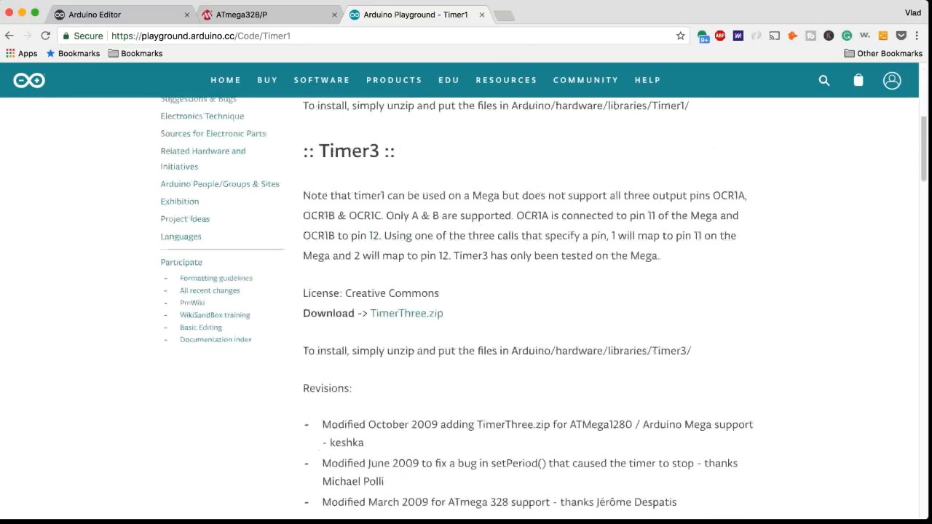
{"action": "scroll", "scroll_direction": "down", "scroll_amount": 3}
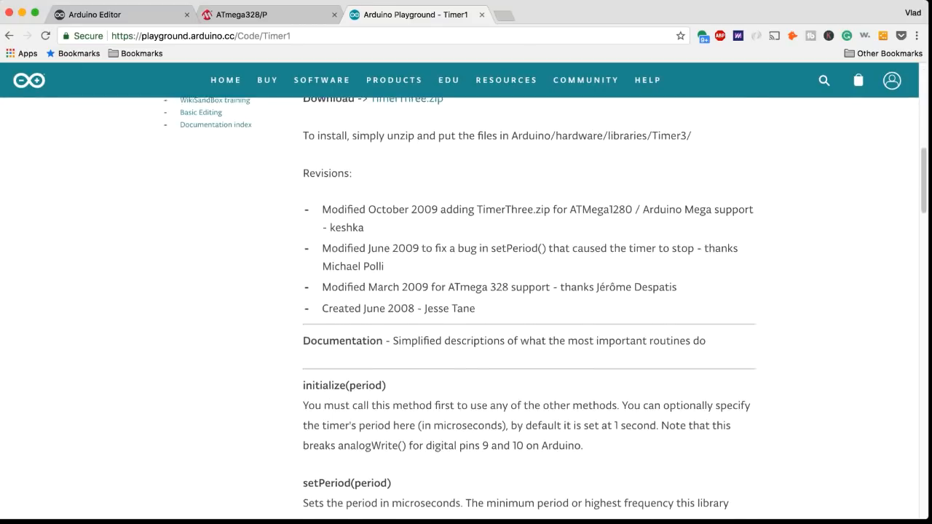
{"action": "scroll", "scroll_direction": "down", "scroll_amount": 3}
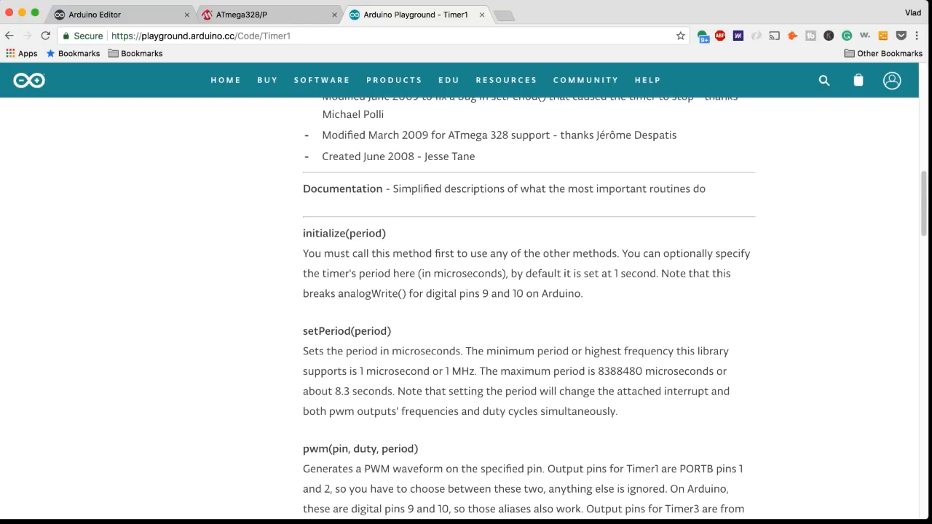
{"action": "scroll", "scroll_direction": "down", "scroll_amount": 3}
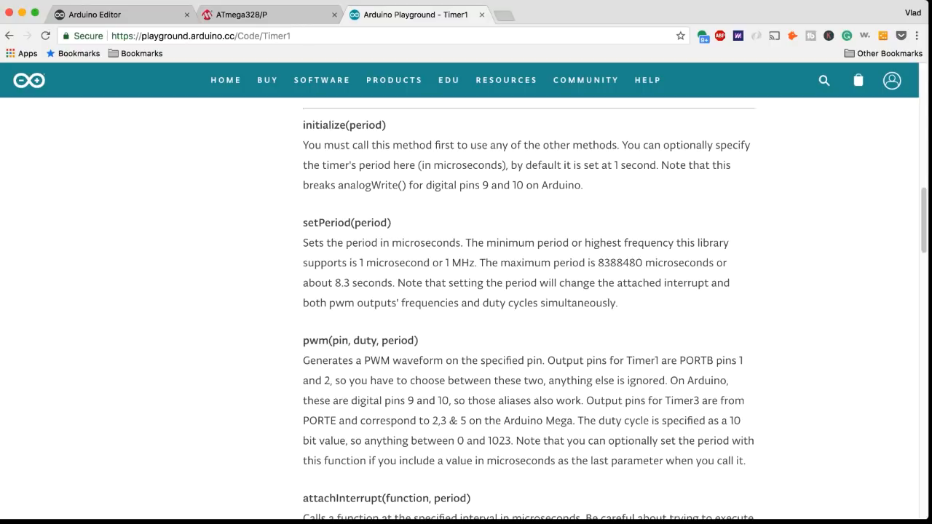
{"action": "scroll", "scroll_direction": "down", "scroll_amount": 3}
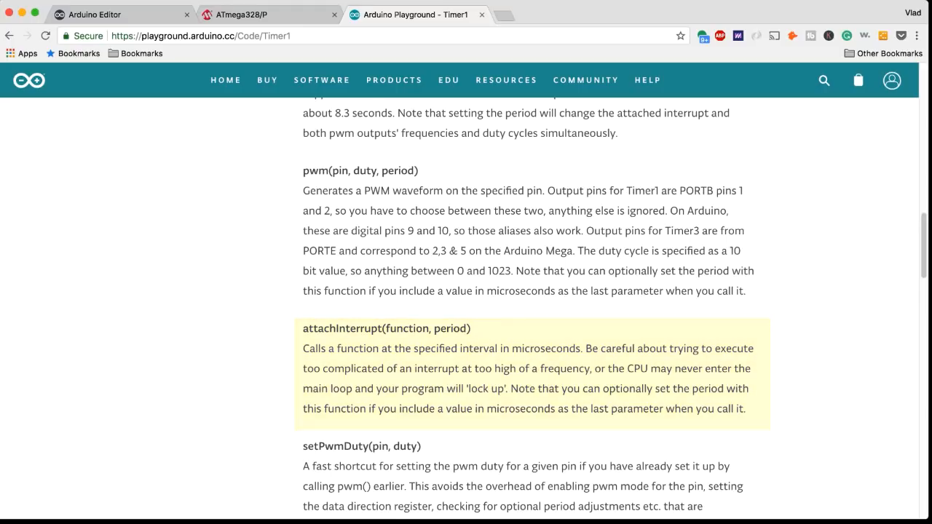
{"action": "left_click_drag", "start_coordinate": [303, 346], "coordinate": [669, 408]}
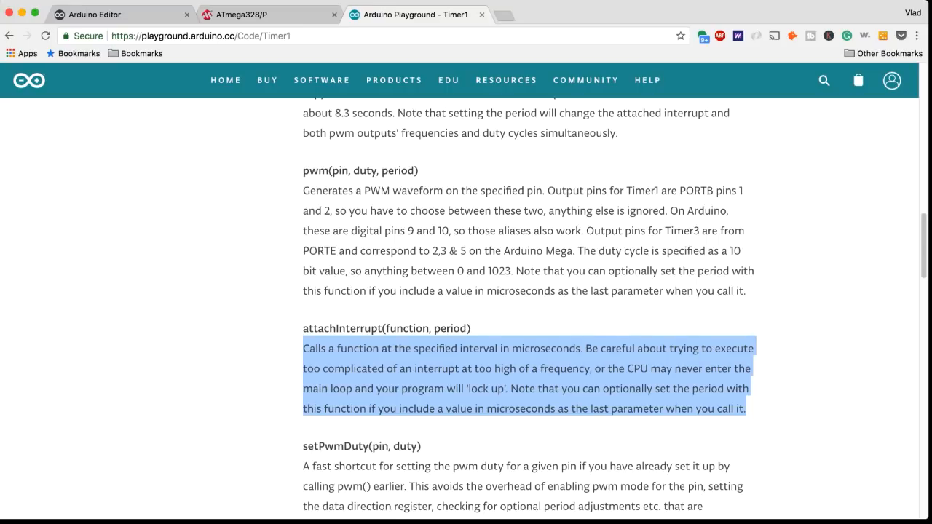
{"action": "scroll", "scroll_direction": "down", "scroll_amount": 3}
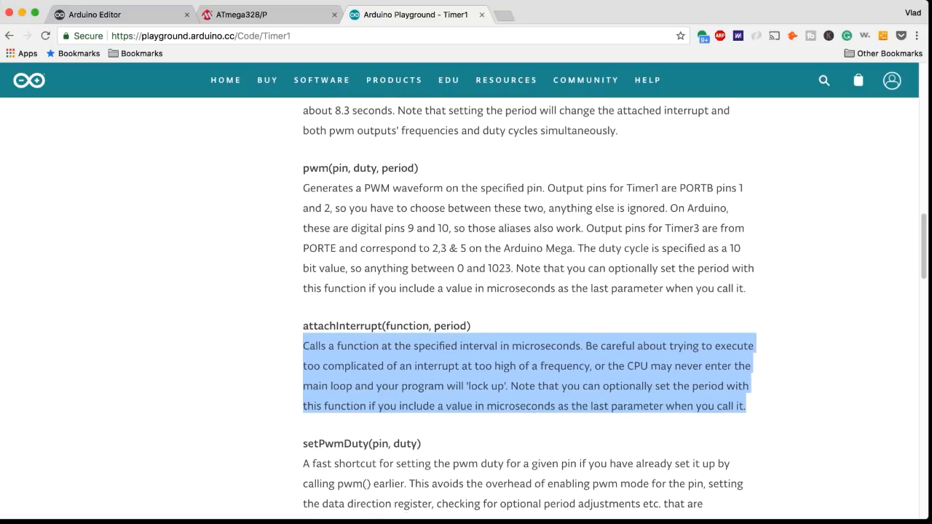
{"action": "scroll", "scroll_direction": "down", "scroll_amount": 3}
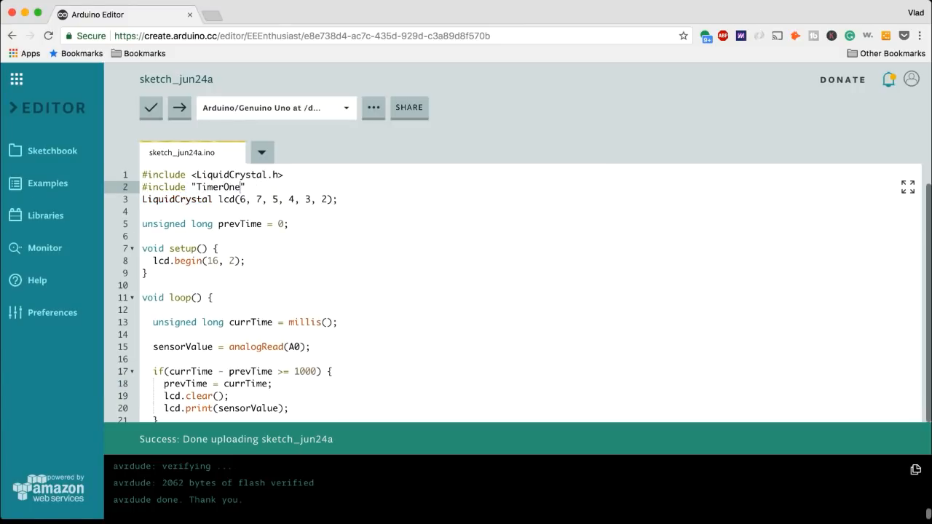
Add Timer1.initialize(100000) and Timer1.attachInterrupt(softInterr) to setup.
{"action": "scroll", "scroll_direction": "down", "scroll_amount": 3}
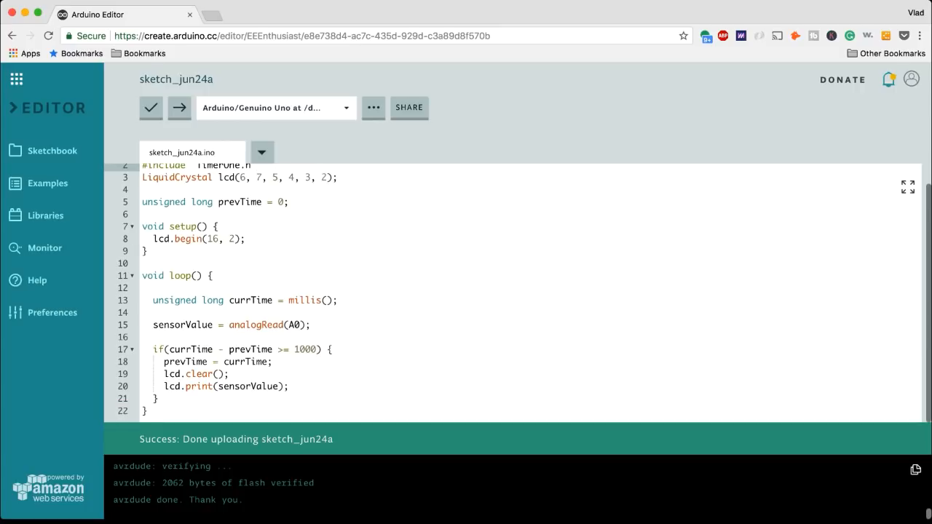
{"action": "type", "text": "Timer"}
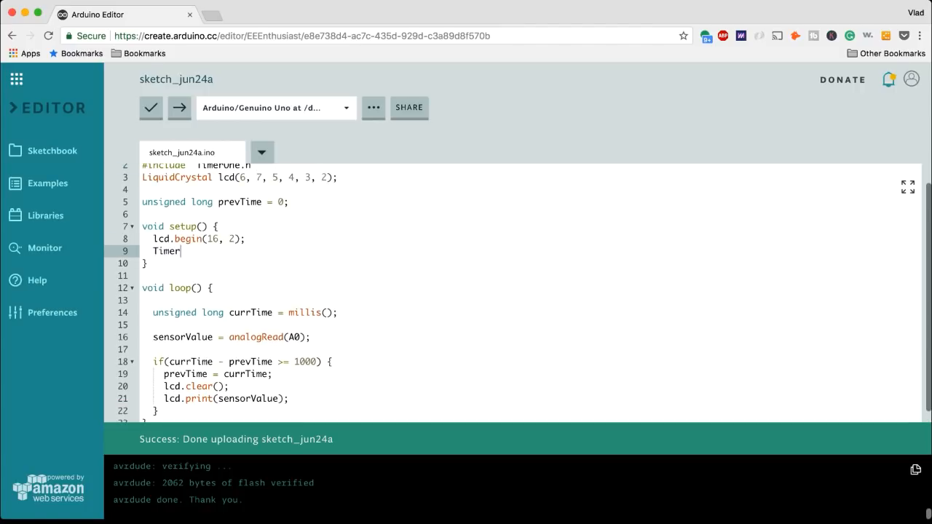
{"action": "type", "text": "1.initialize()"}
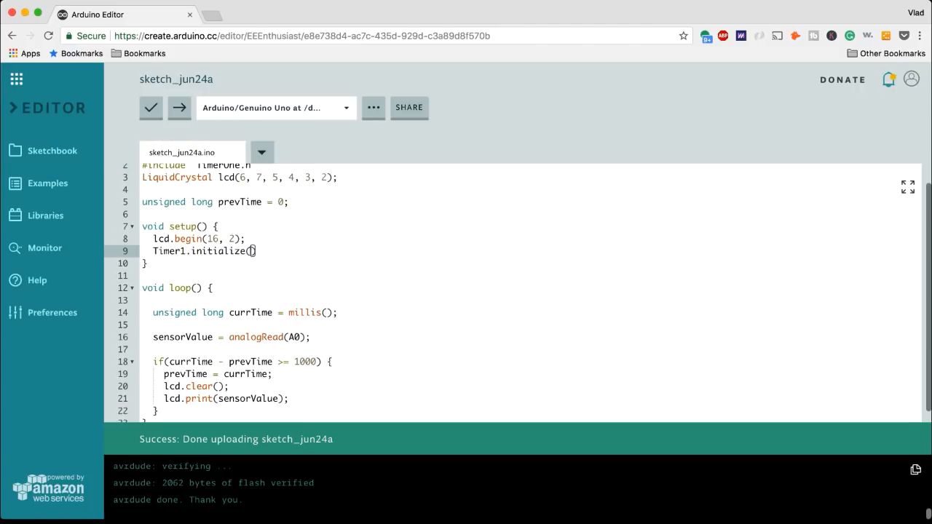
{"action": "type", "text": "100000"}
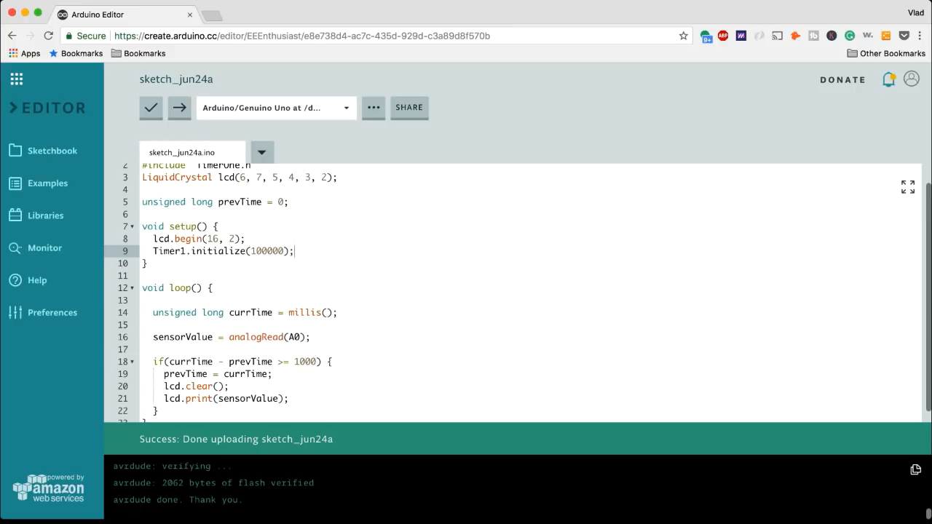
{"action": "type", "text": "Timer1.attachInterrupt(softInterr);"}
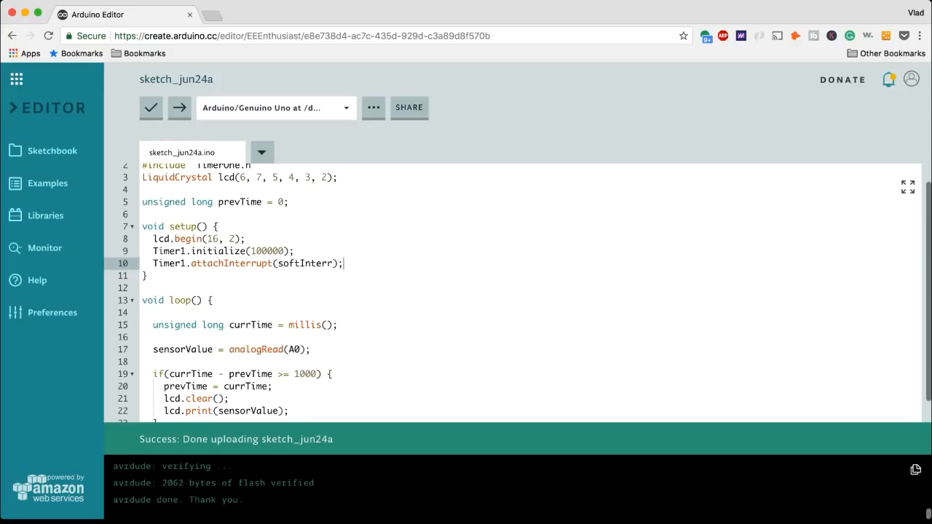
Create void softInterr() reading A0, declare global sensorValue = 0, and verify the sketch.
{"action": "scroll", "scroll_direction": "down", "scroll_amount": 3}
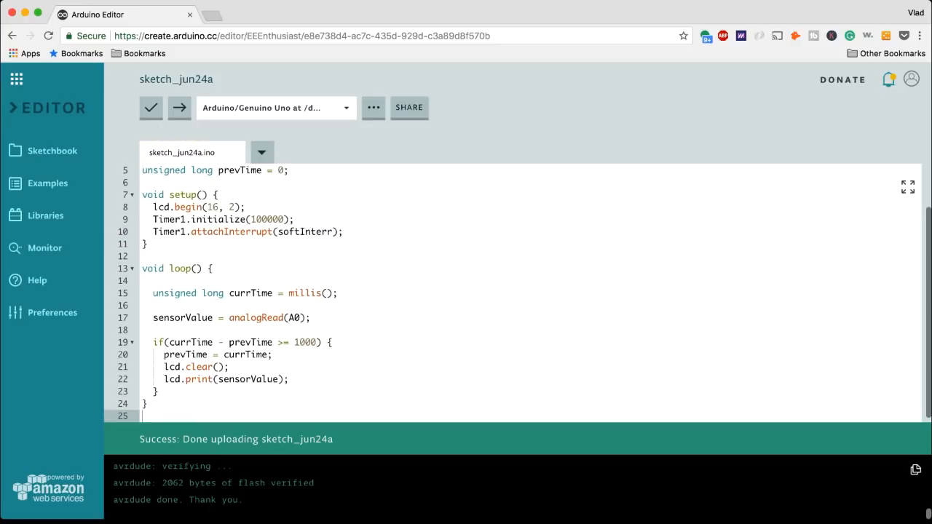
{"action": "type", "text": "void softInterr"}
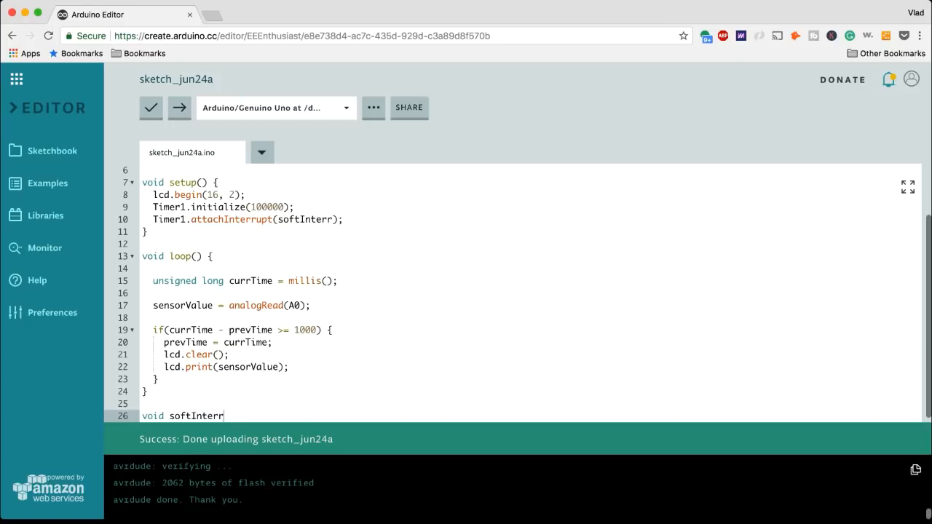
{"action": "type", "text": "() {"}
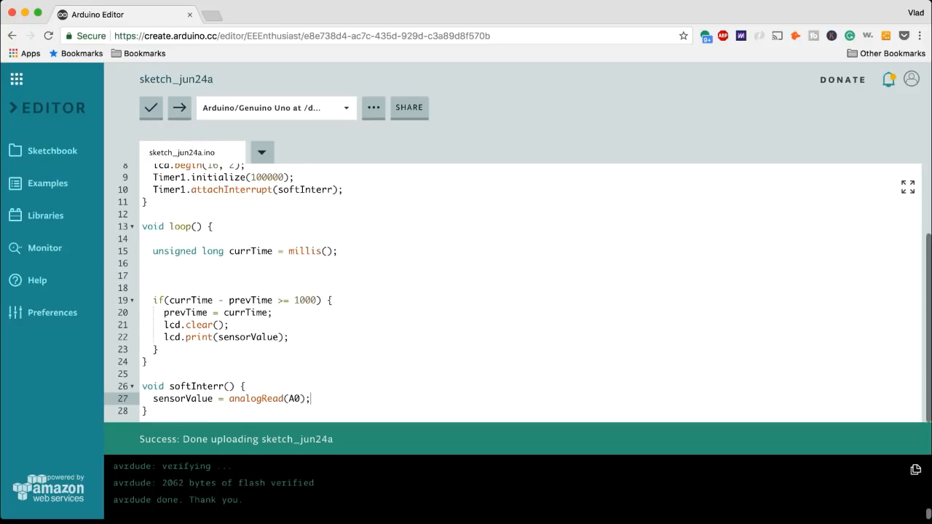
{"action": "double_click", "coordinate": [184, 399]}
{"action": "type", "text": "int sensorValue"}
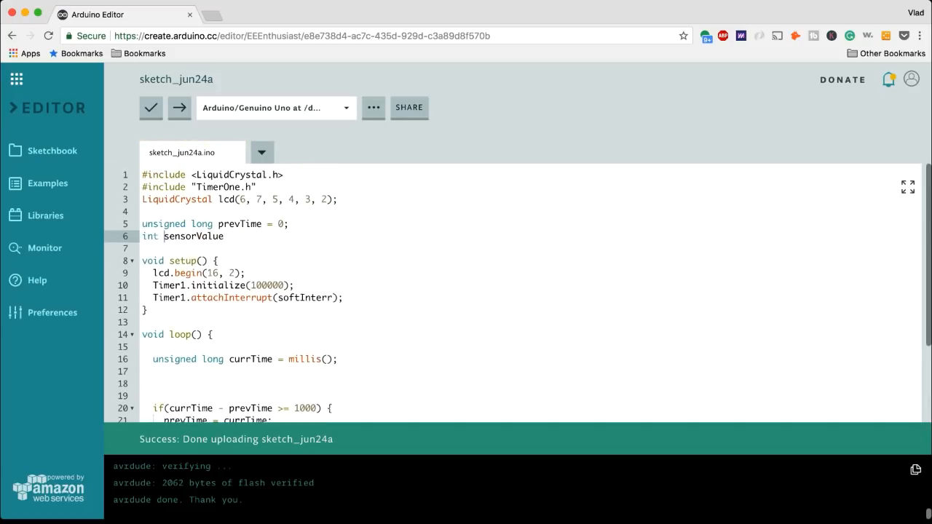
{"action": "type", "text": "= 0;"}
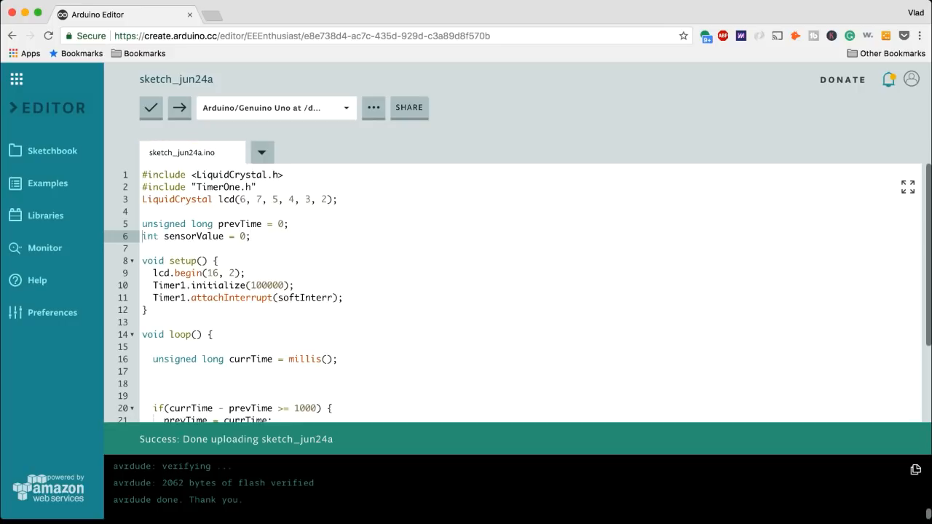
{"action": "scroll", "scroll_direction": "down", "scroll_amount": 3}
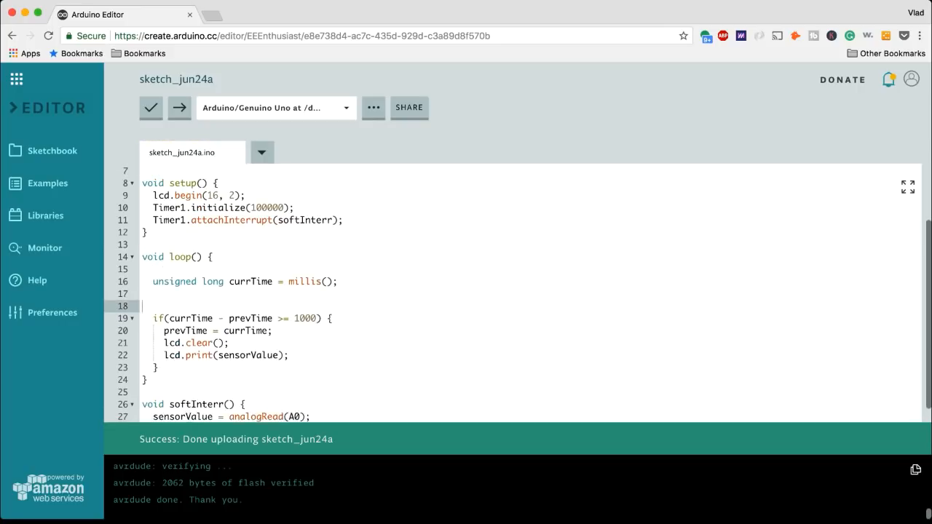
{"action": "left_click", "coordinate": [151, 107]}
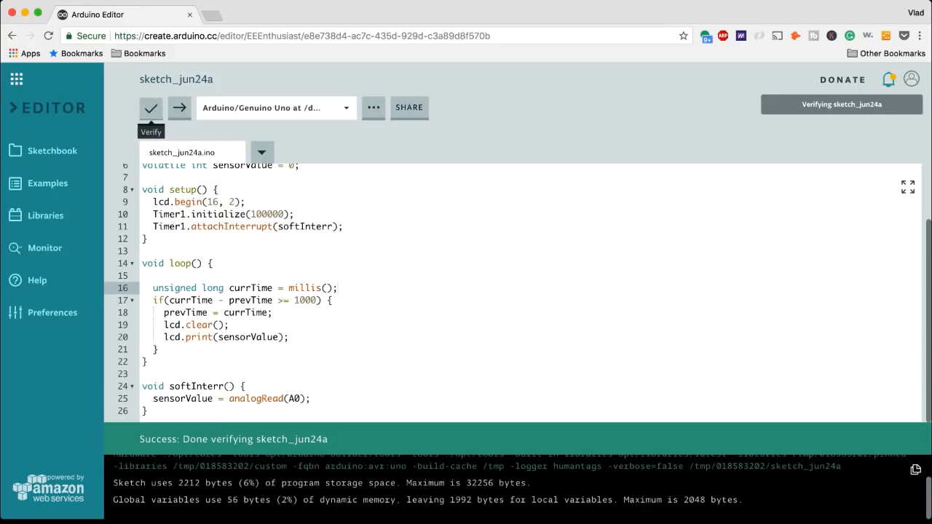
Upload the sketch, then move lcd.clear and lcd.print into softInterr, emptying loop.
{"action": "left_click", "coordinate": [179, 108]}
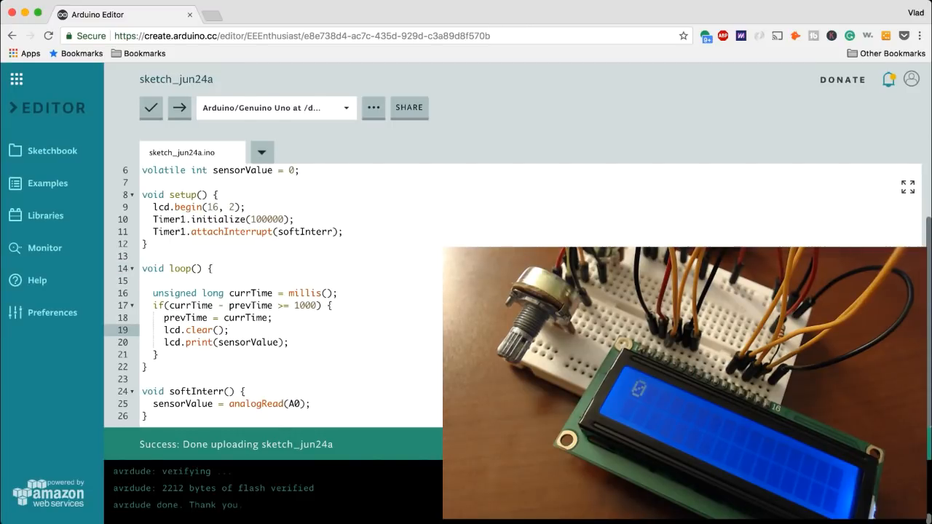
{"action": "double_click", "coordinate": [220, 342]}
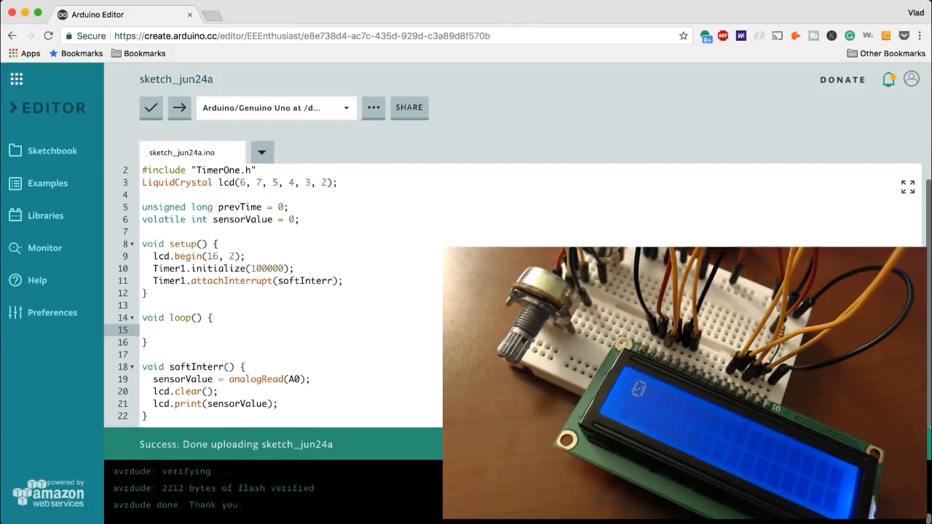
Write delay(10000000); in loop, upload, and point out the 100000 timer period.
{"action": "type", "text": "delay"}
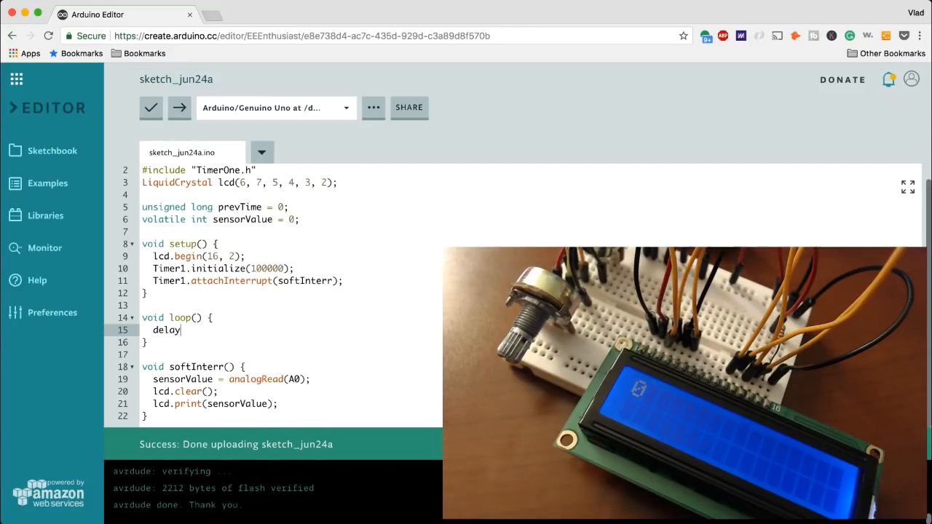
{"action": "type", "text": "(1000000)"}
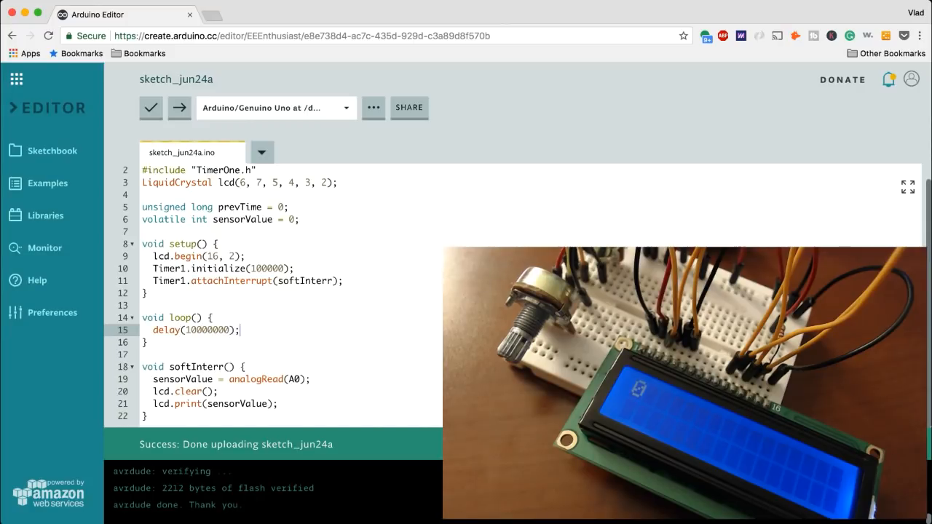
{"action": "mouse_move", "coordinate": [151, 107]}
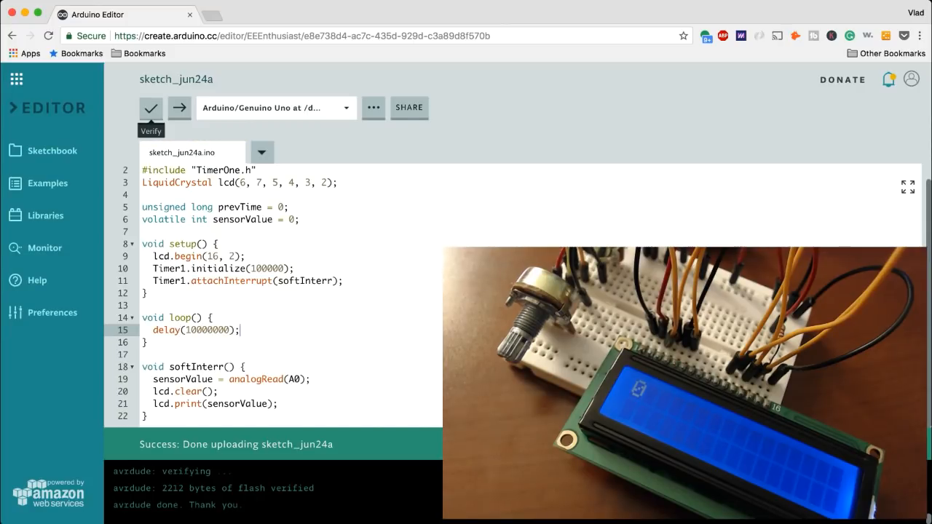
{"action": "left_click", "coordinate": [150, 108]}
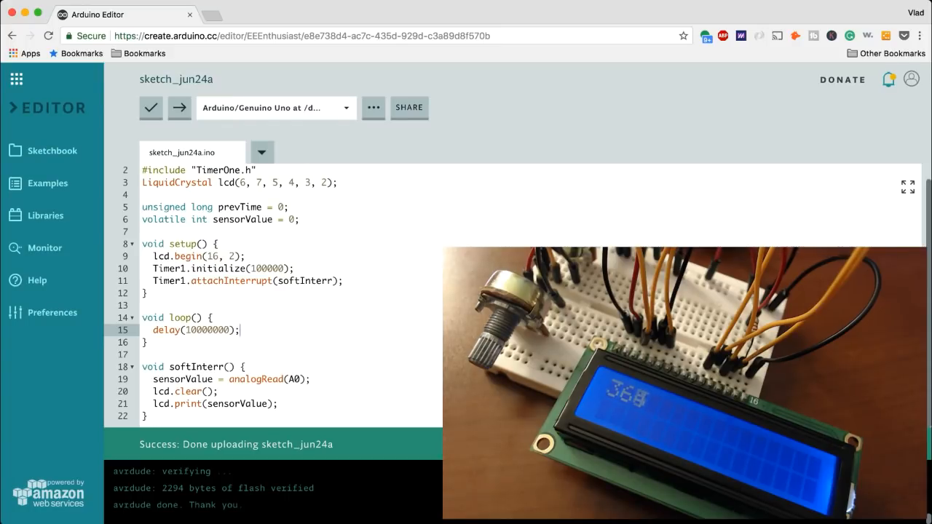
{"action": "double_click", "coordinate": [195, 329]}
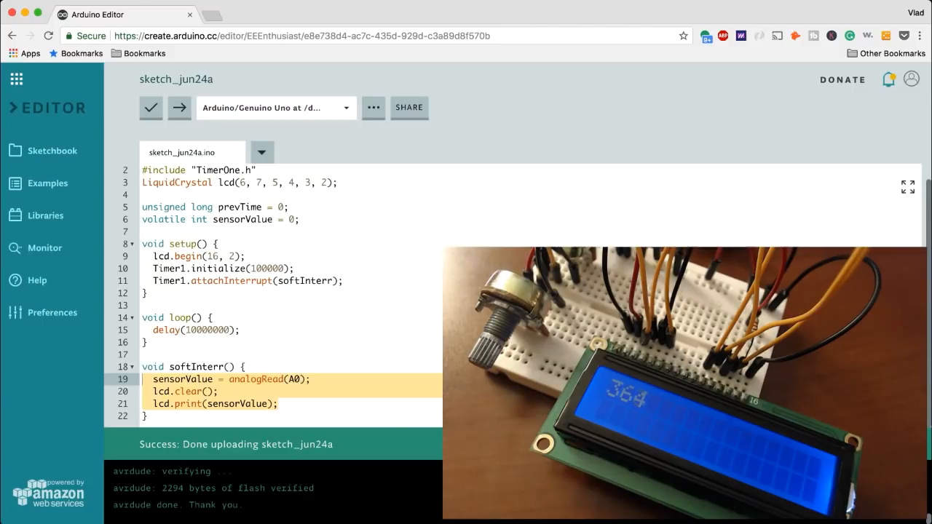
{"action": "double_click", "coordinate": [266, 268]}
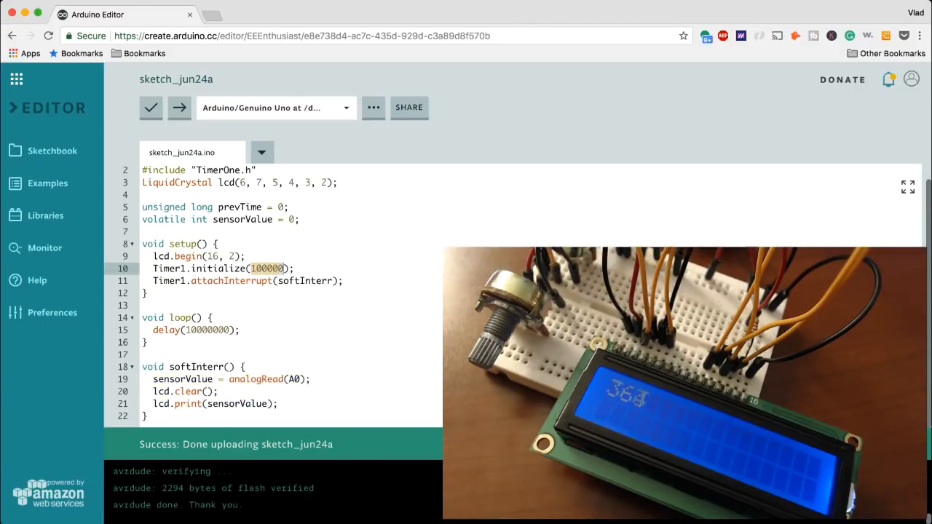